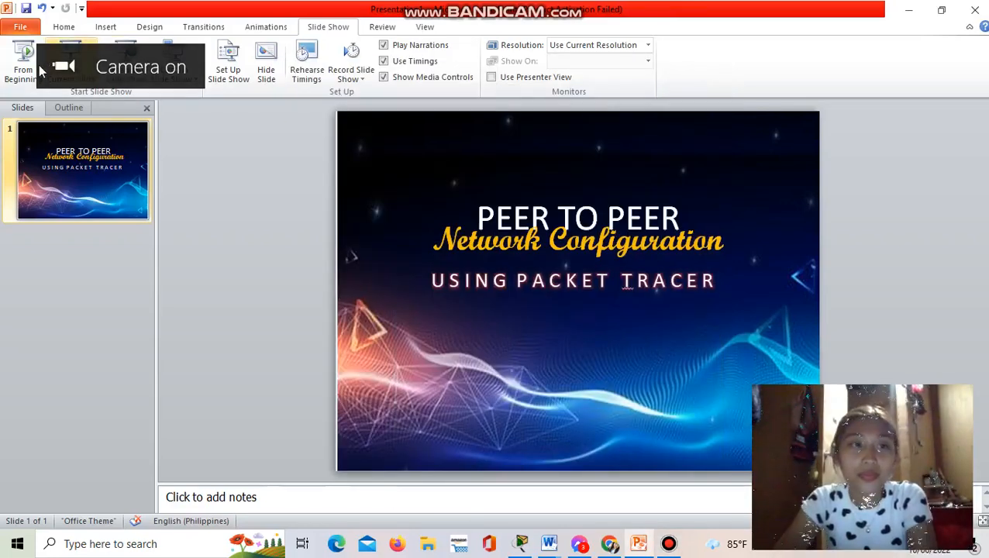
Step: Place two generic PCs, PC0 and PC1, side by side on the empty workspace
left_click(23, 59)
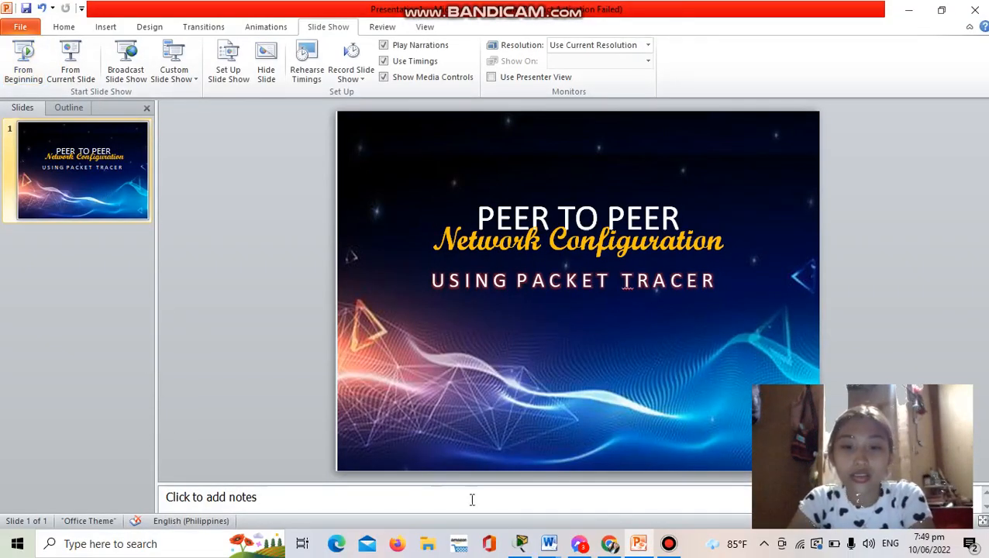
left_click(521, 543)
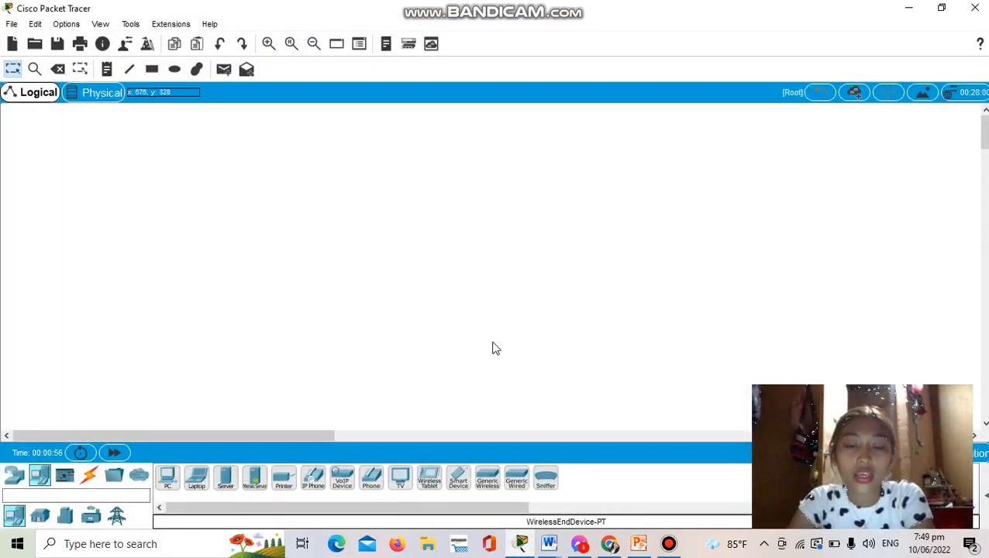
mouse_move(118, 407)
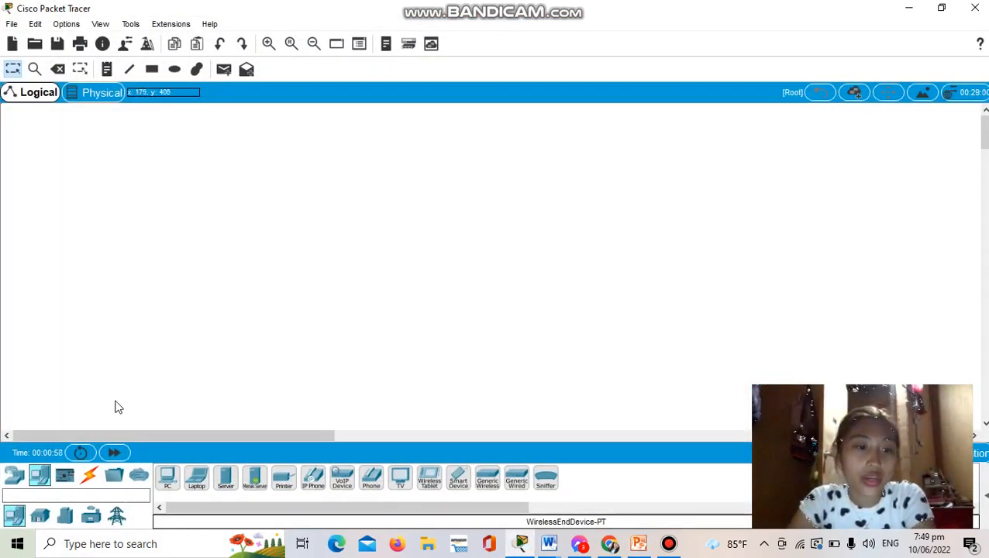
mouse_move(137, 368)
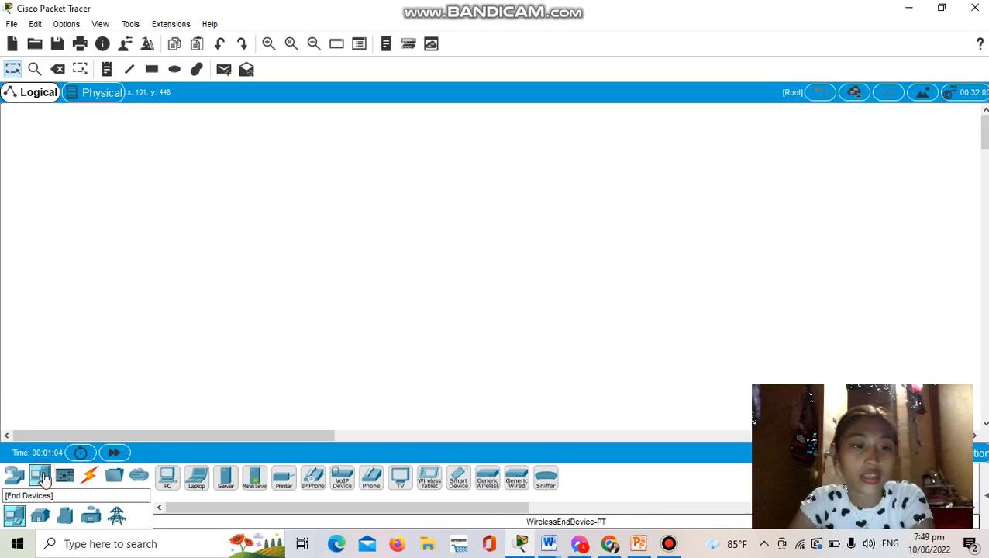
mouse_move(167, 477)
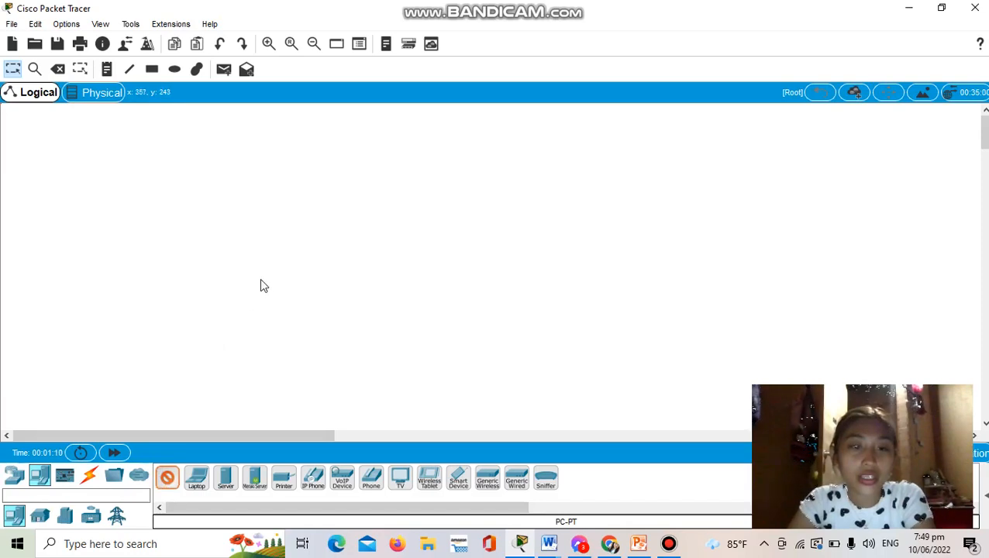
left_click(261, 279)
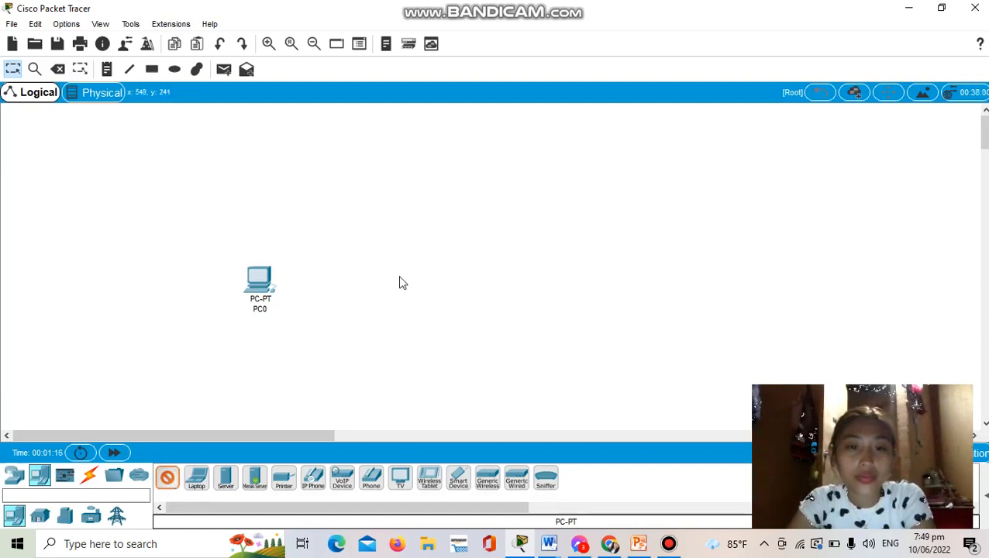
left_click(397, 280)
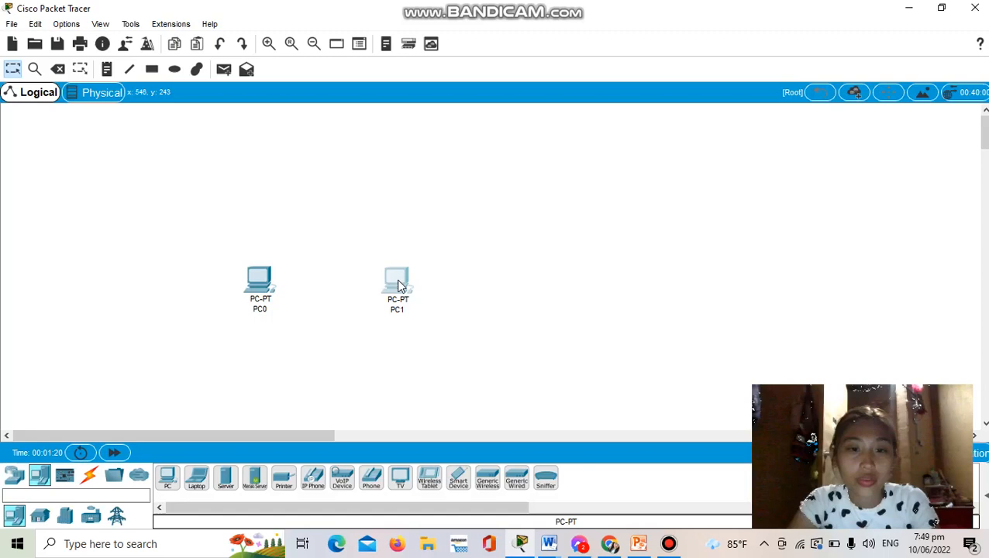
double_click(397, 279)
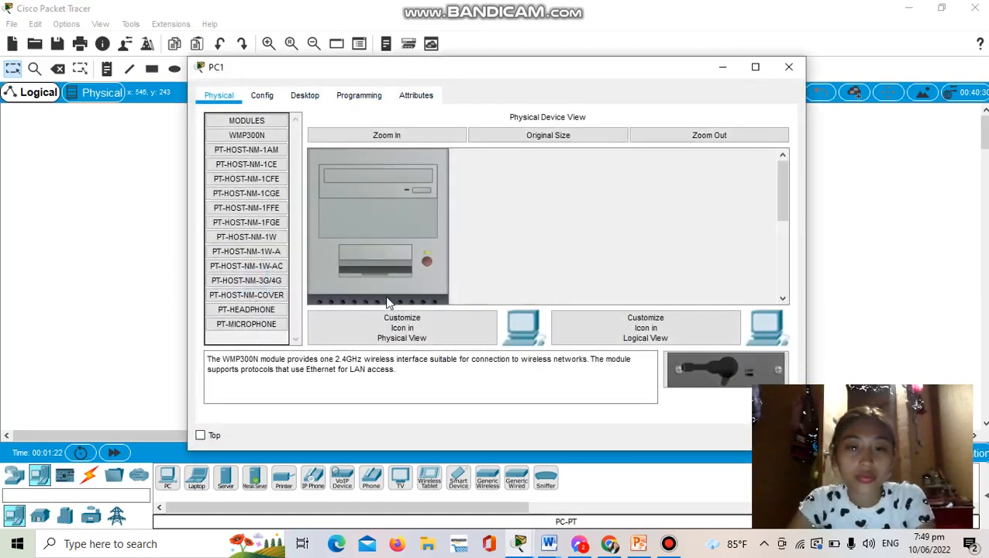
left_click(788, 65)
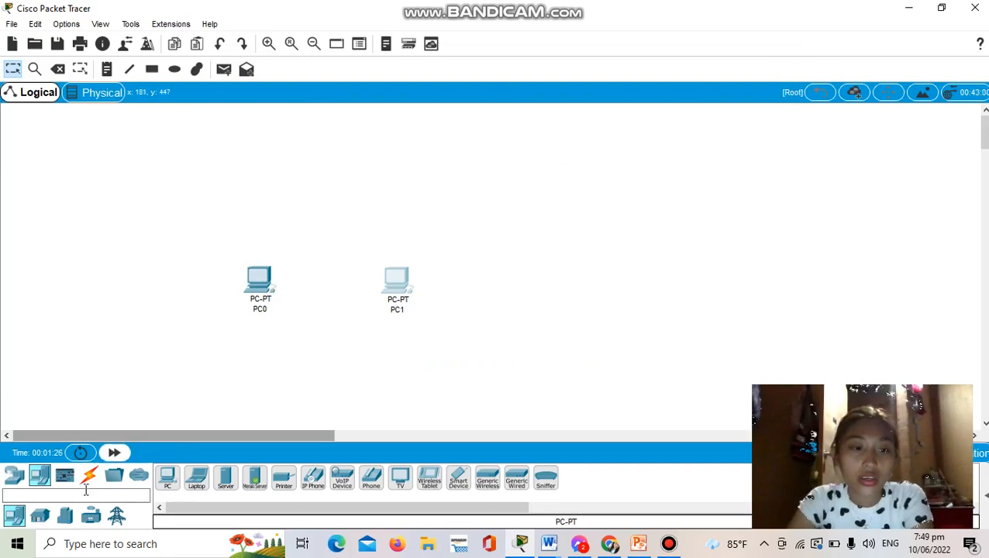
Step: Link PC0 FastEthernet0 to PC1 FastEthernet0 with a copper cross-over cable
left_click(90, 474)
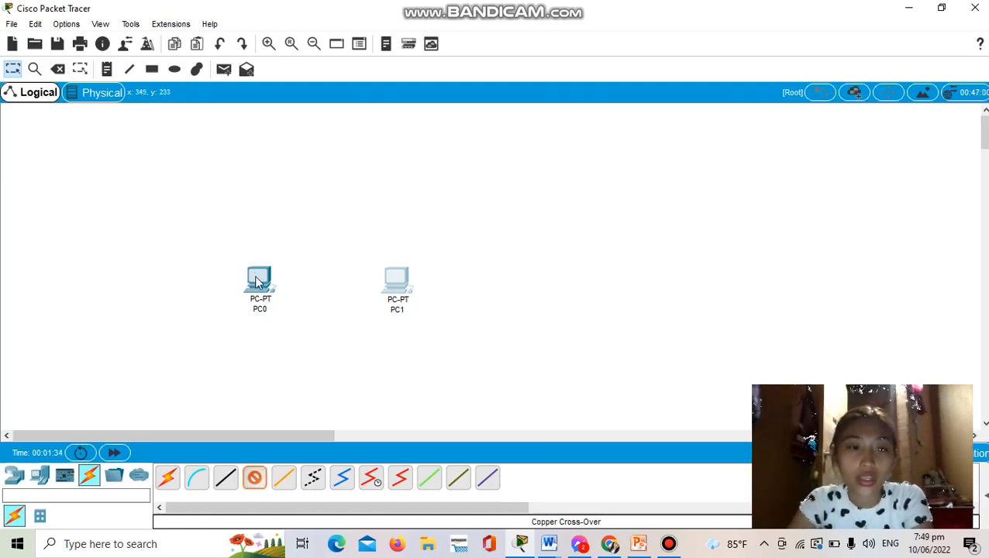
left_click(260, 280)
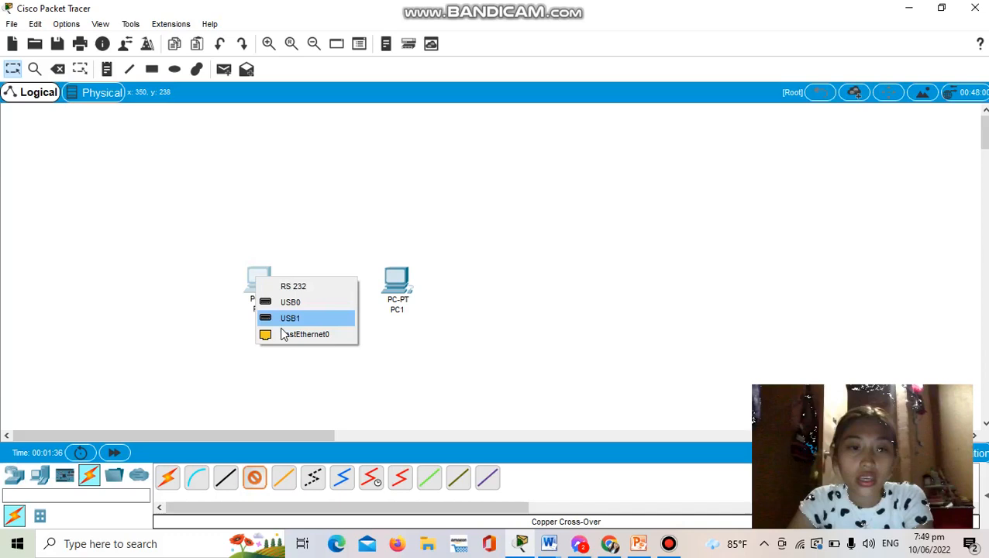
mouse_move(287, 335)
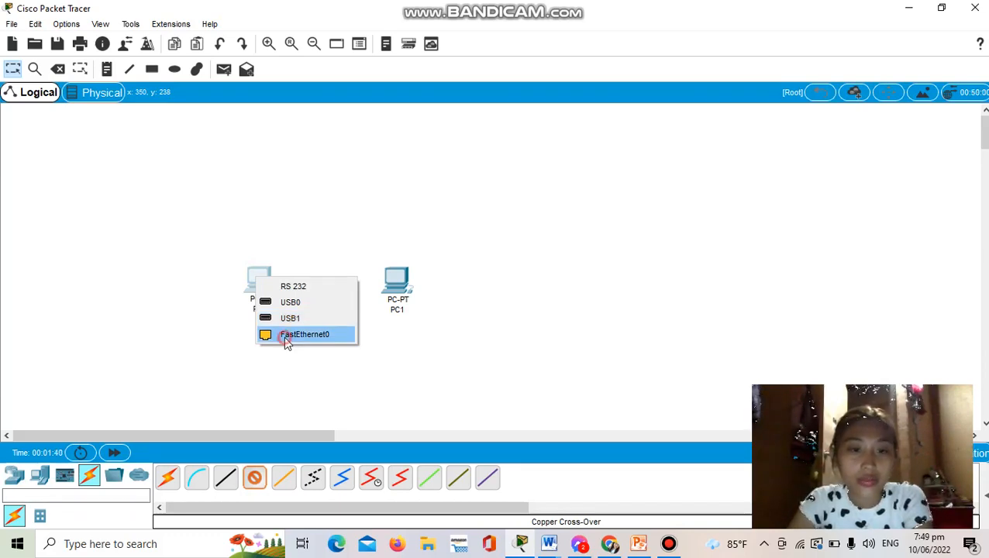
left_click(305, 335)
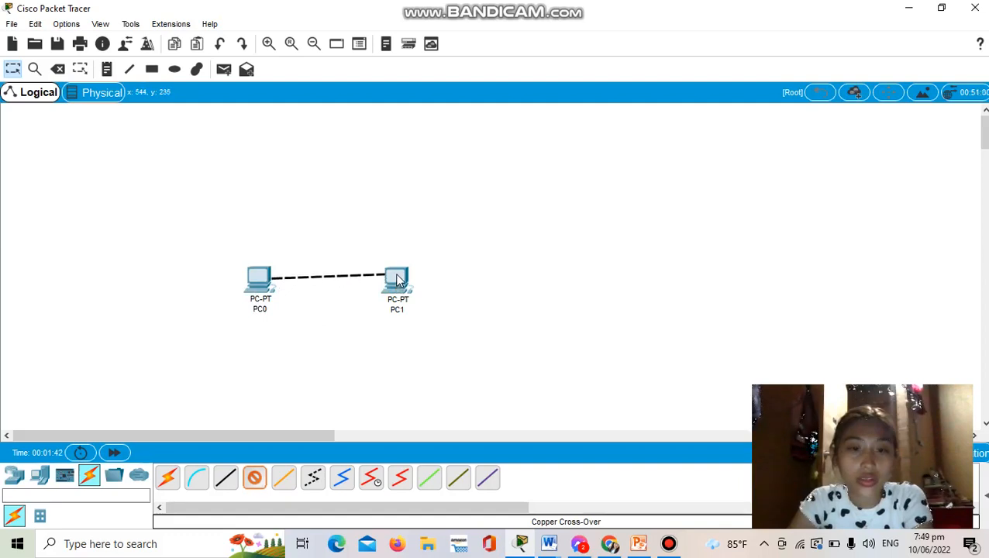
left_click(397, 279)
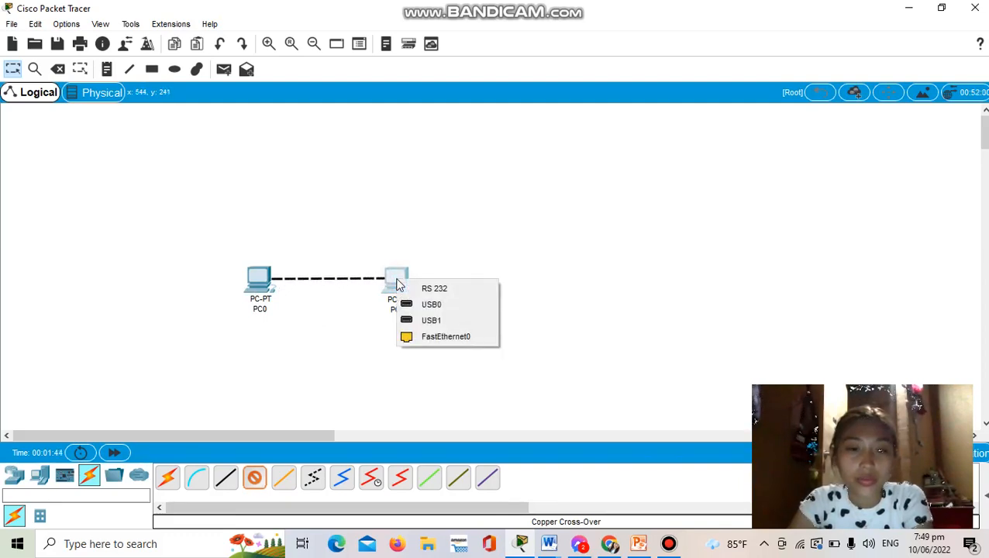
mouse_move(425, 336)
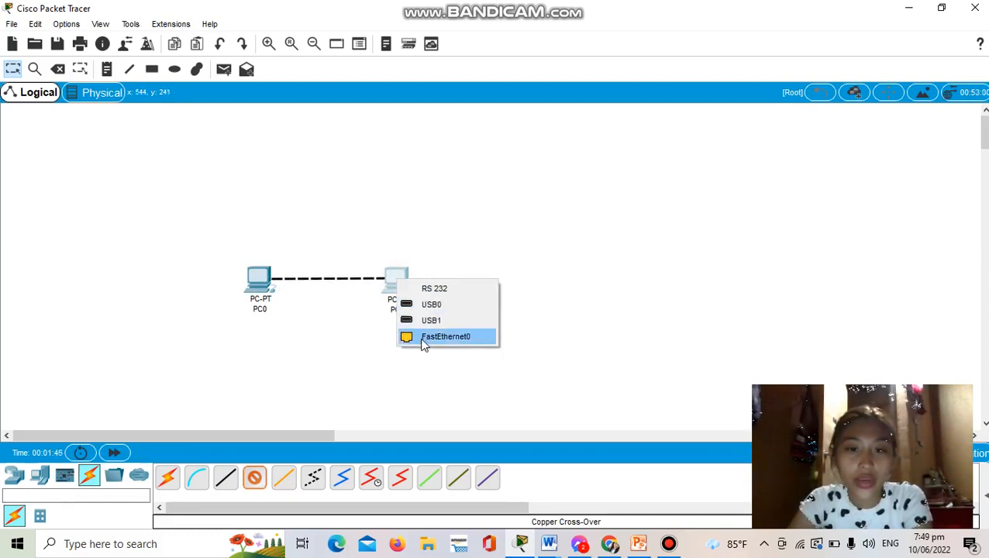
left_click(447, 335)
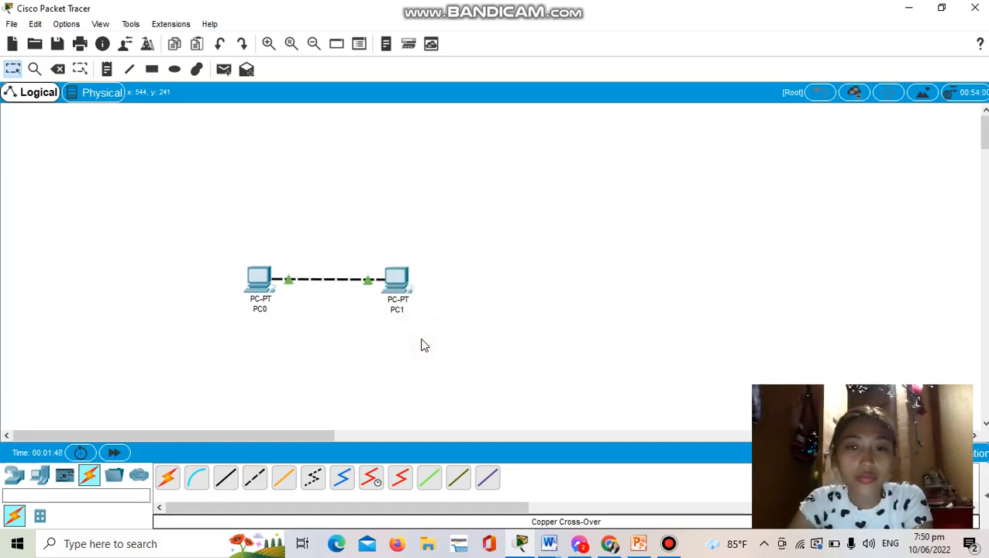
mouse_move(446, 348)
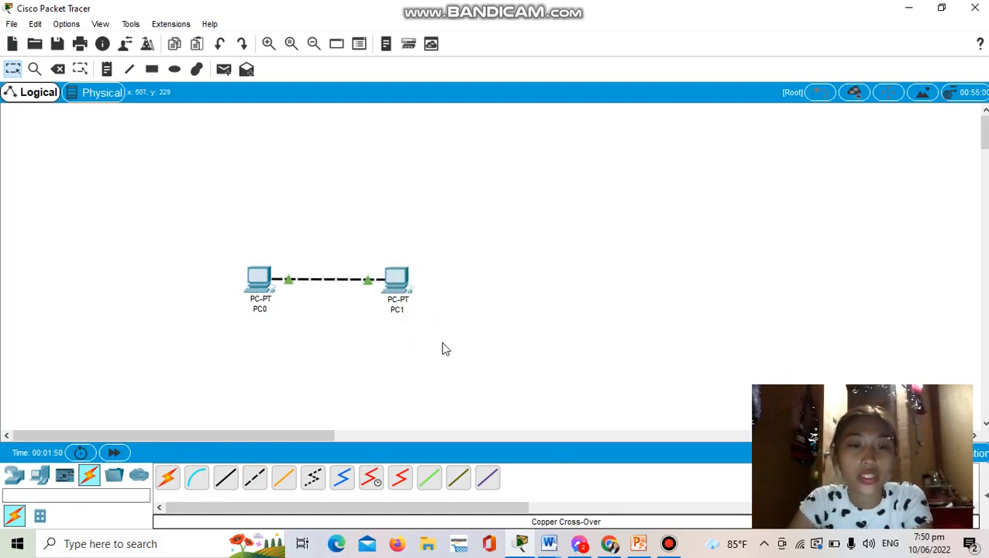
mouse_move(348, 339)
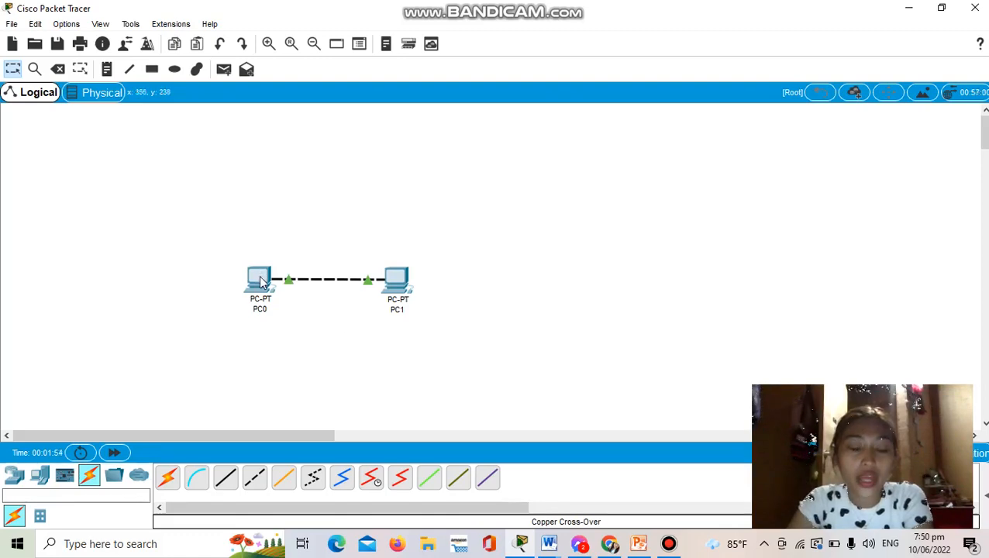
Step: Give PC0 the static IP 192.168.1.1 with mask 255.255.255.0 in IP Configuration
double_click(261, 279)
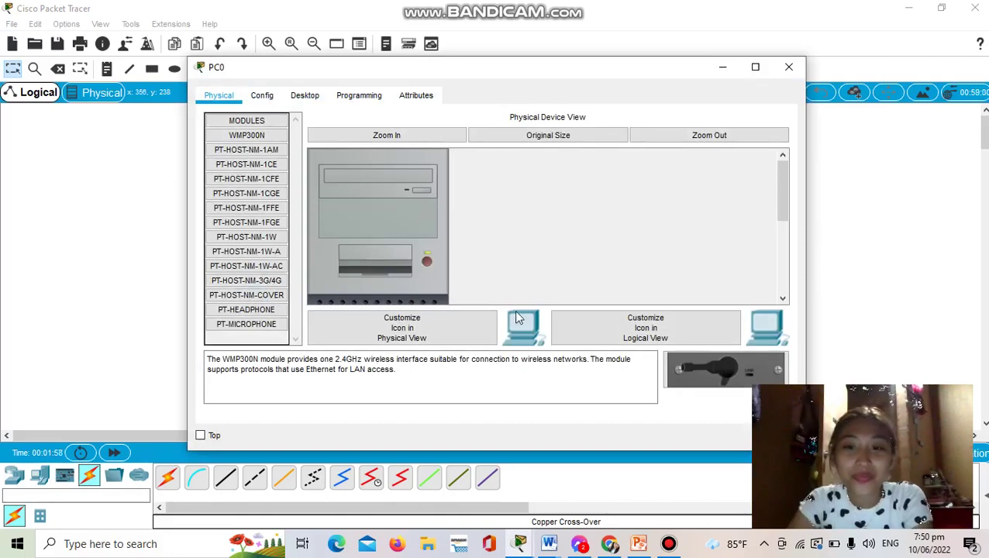
left_click(306, 94)
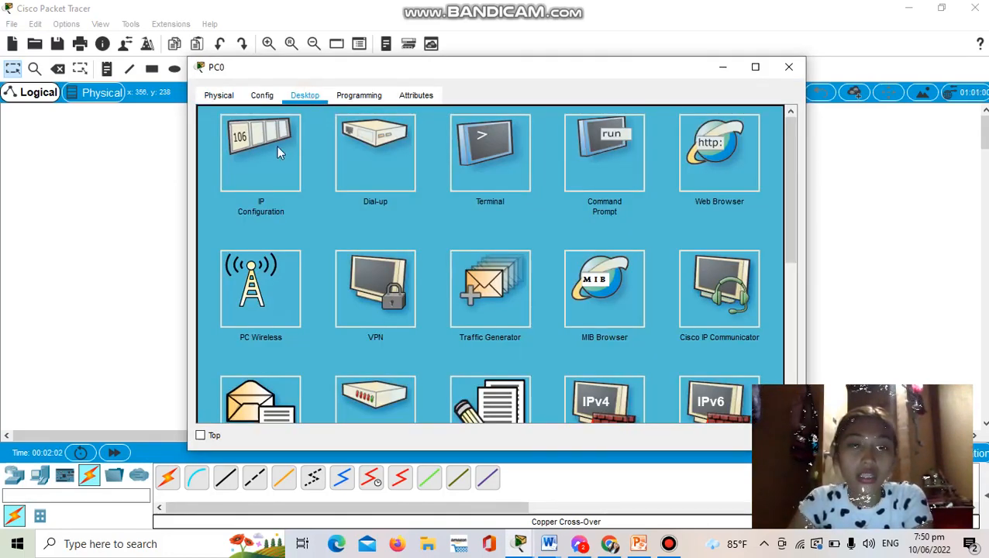
mouse_move(261, 152)
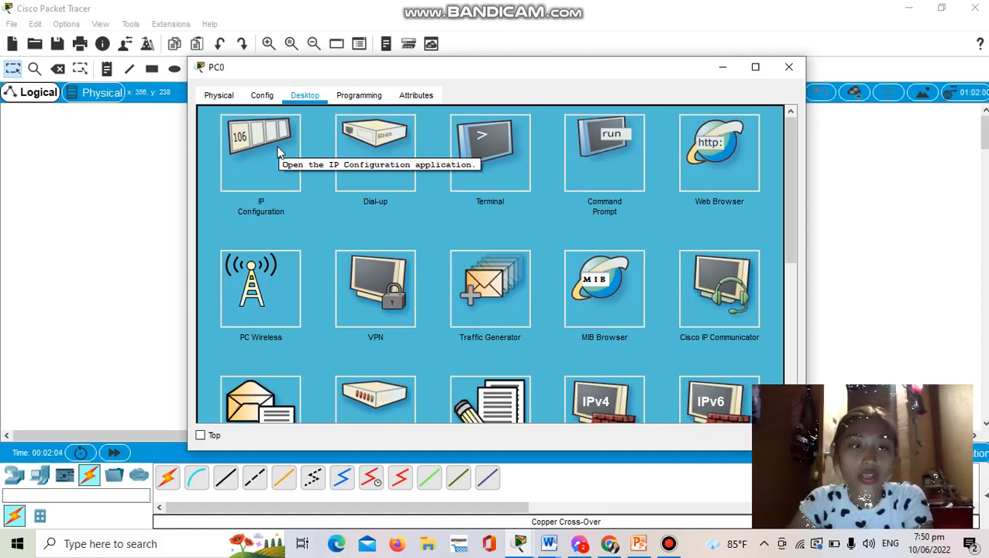
left_click(261, 152)
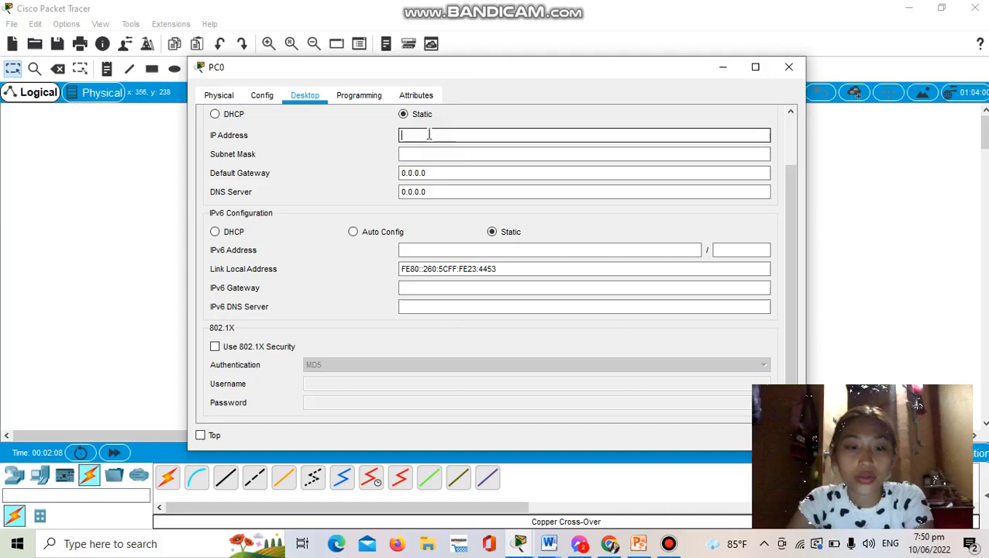
type("19")
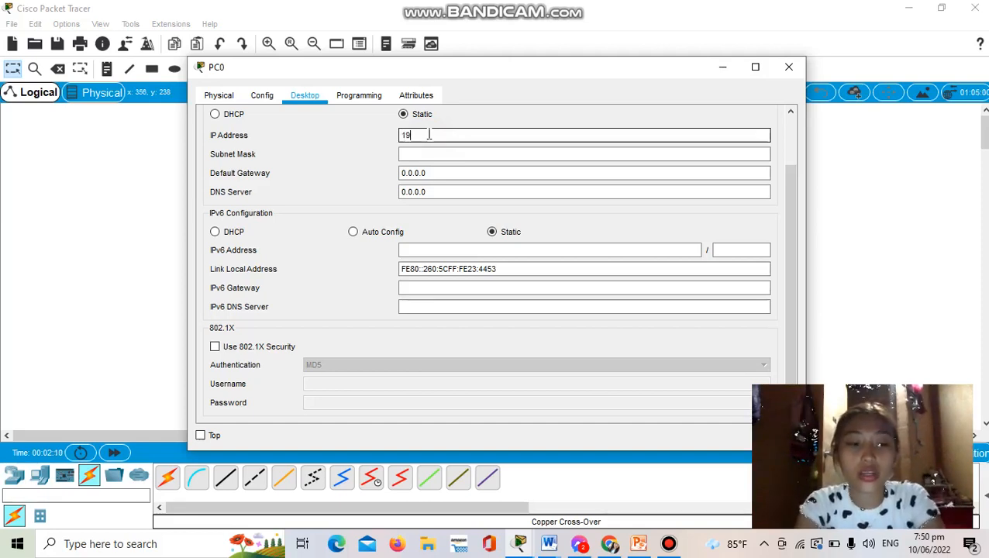
type("2.168")
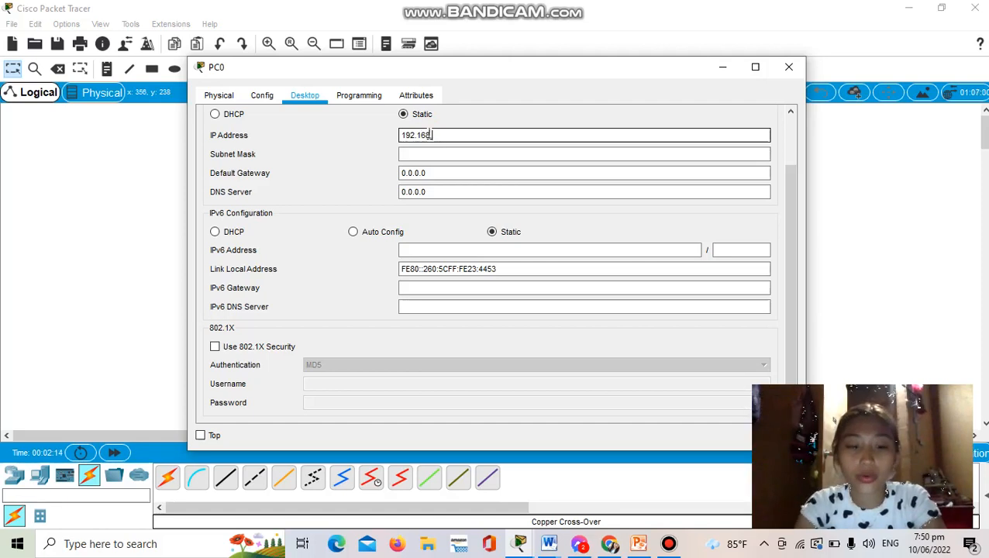
type(".1.1")
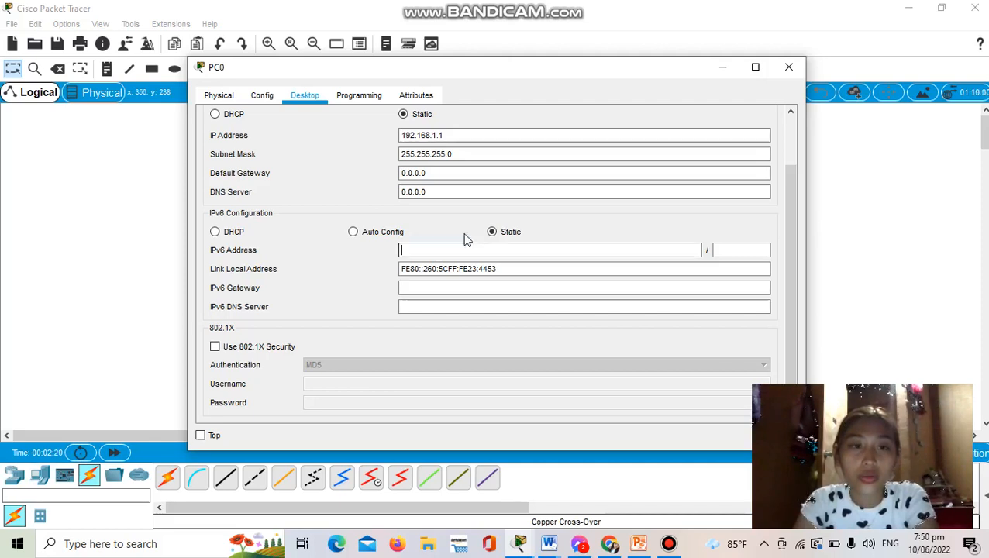
mouse_move(389, 199)
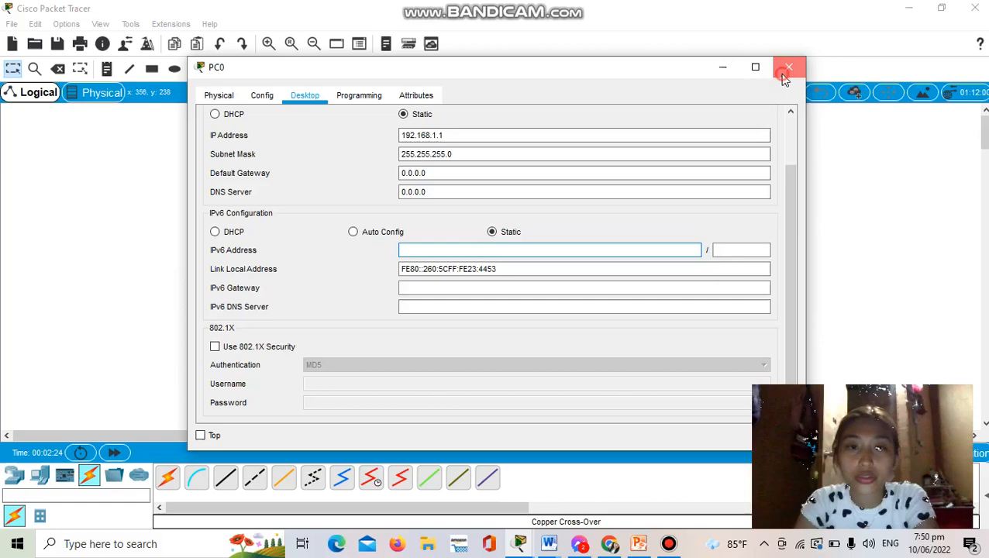
left_click(788, 66)
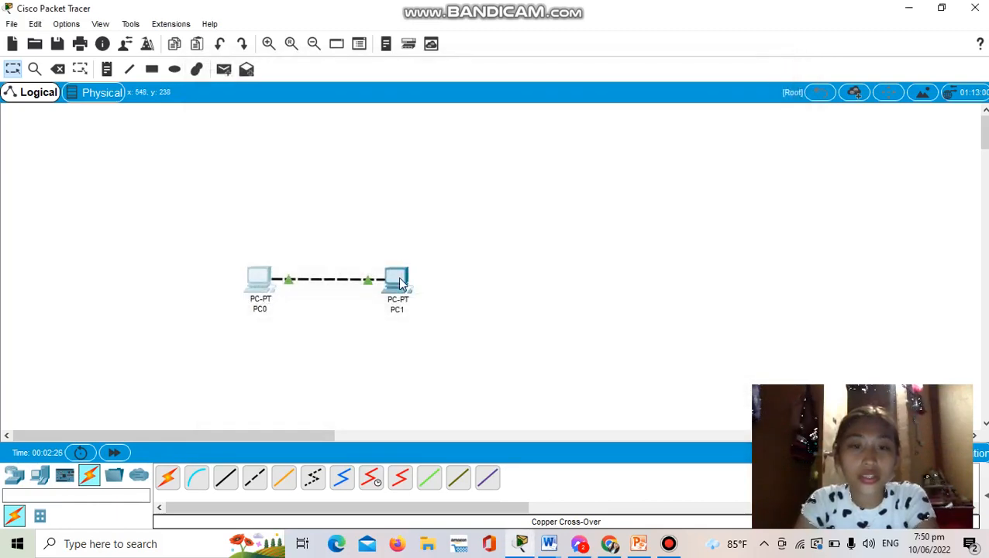
Step: Give PC1 the static IP 192.168.1.2 with mask 255.255.255.0 in IP Configuration
double_click(397, 279)
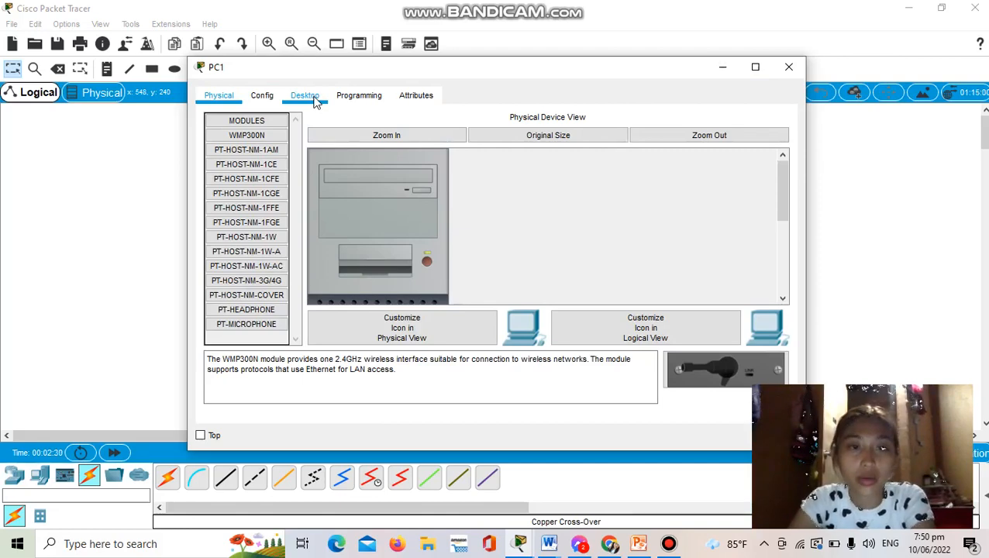
left_click(306, 97)
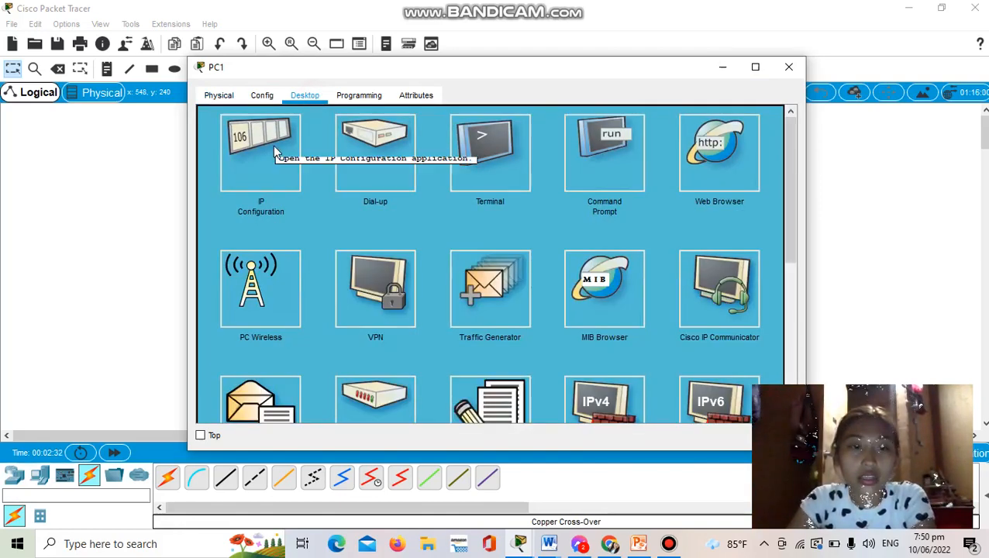
left_click(260, 152)
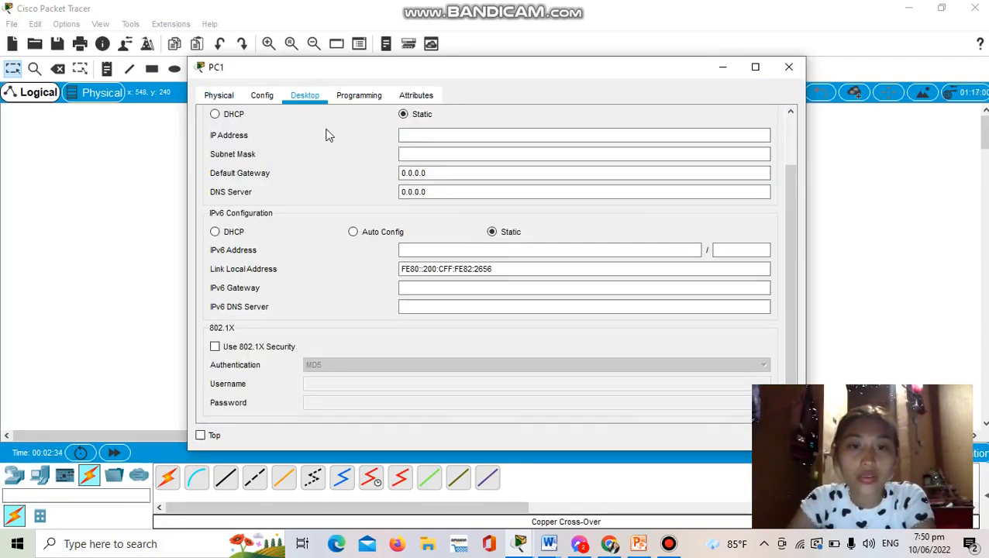
left_click(585, 135)
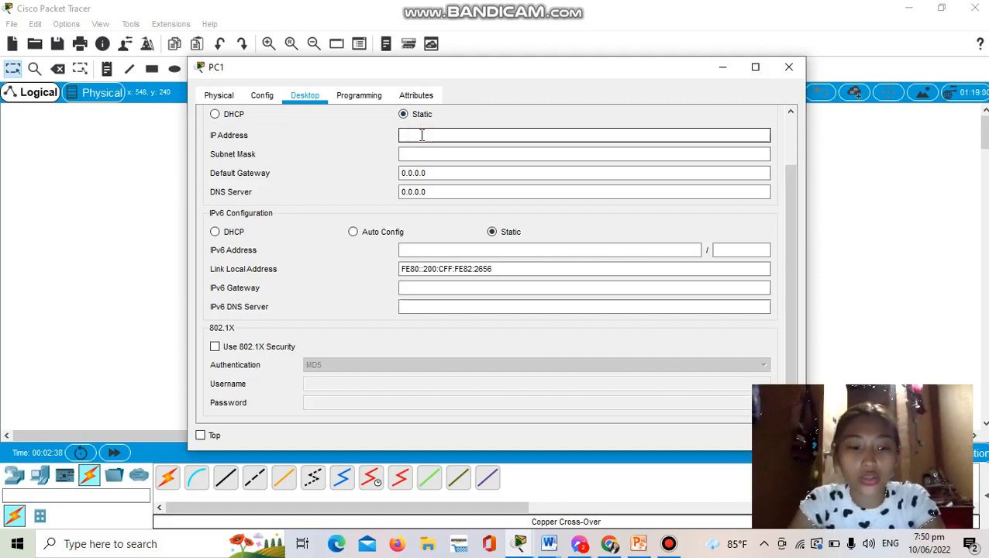
type("192.1")
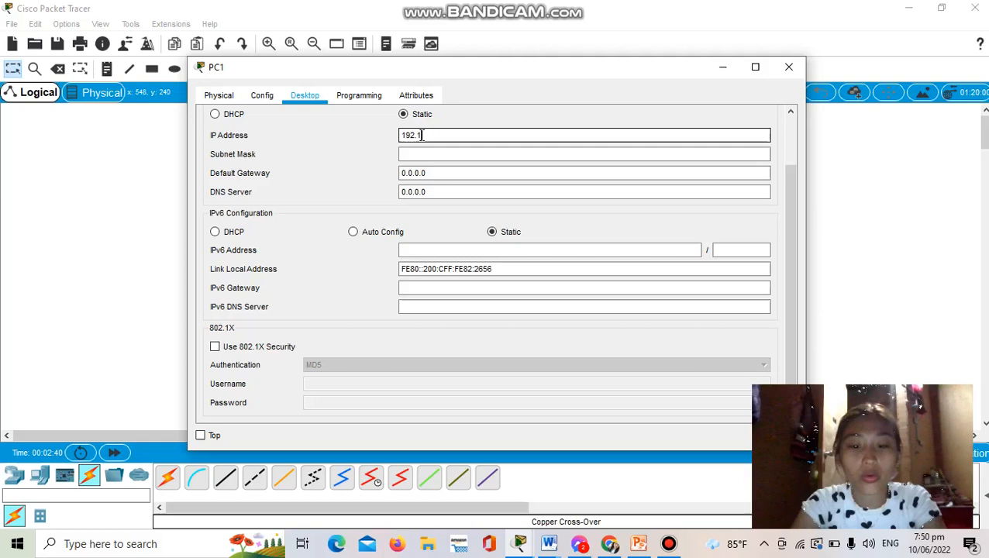
type("68")
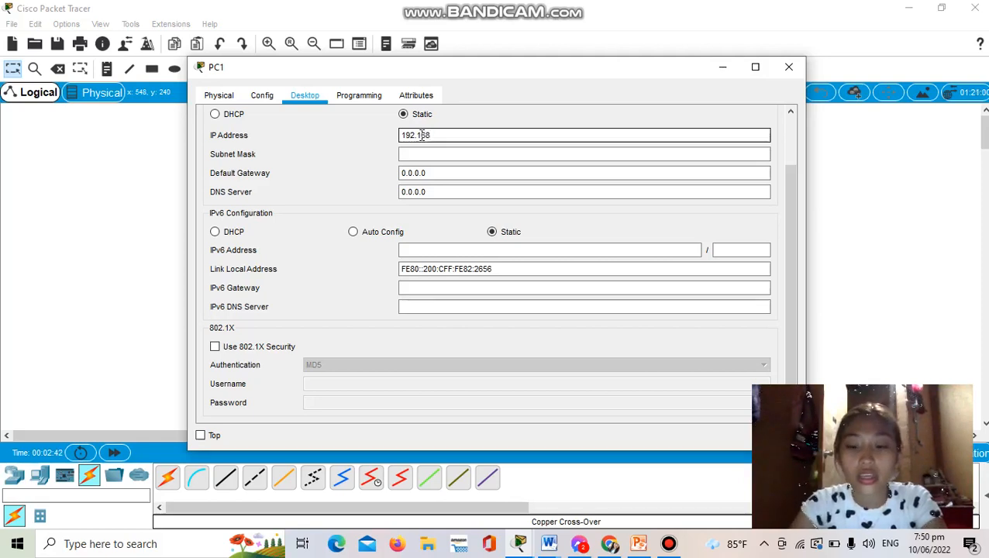
type(".1.2")
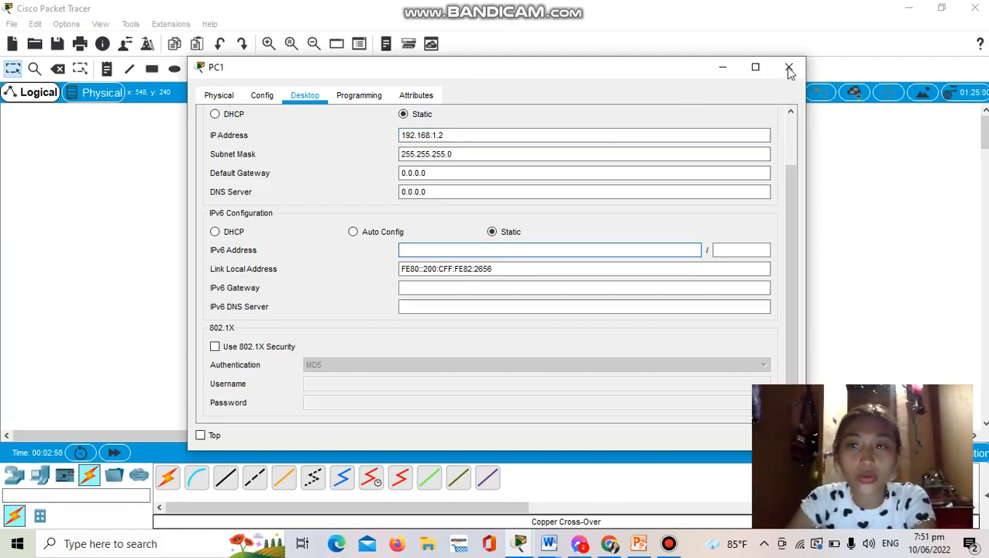
left_click(787, 68)
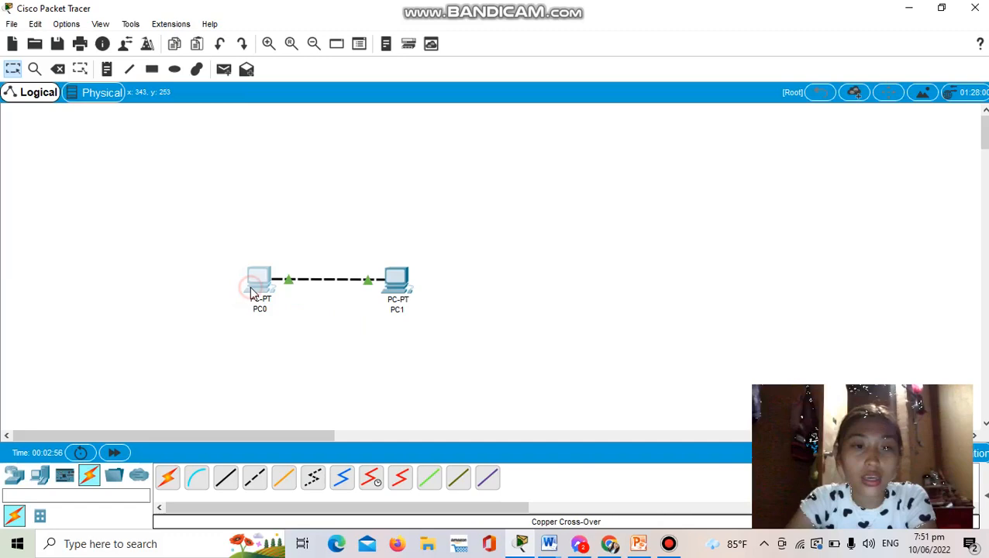
Step: Run ping 192.168.1.1 from PC0's Command Prompt, getting four replies with 0% loss
double_click(260, 281)
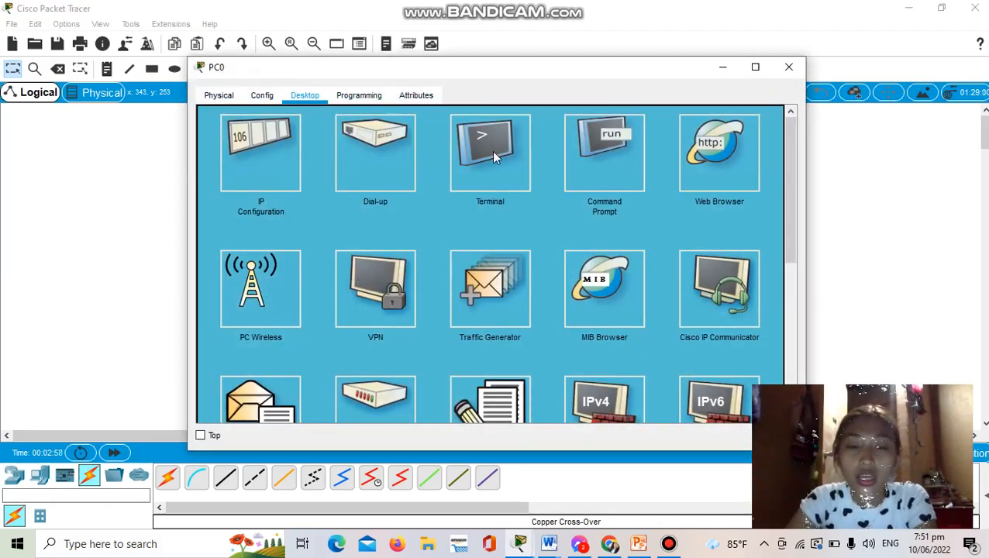
mouse_move(605, 155)
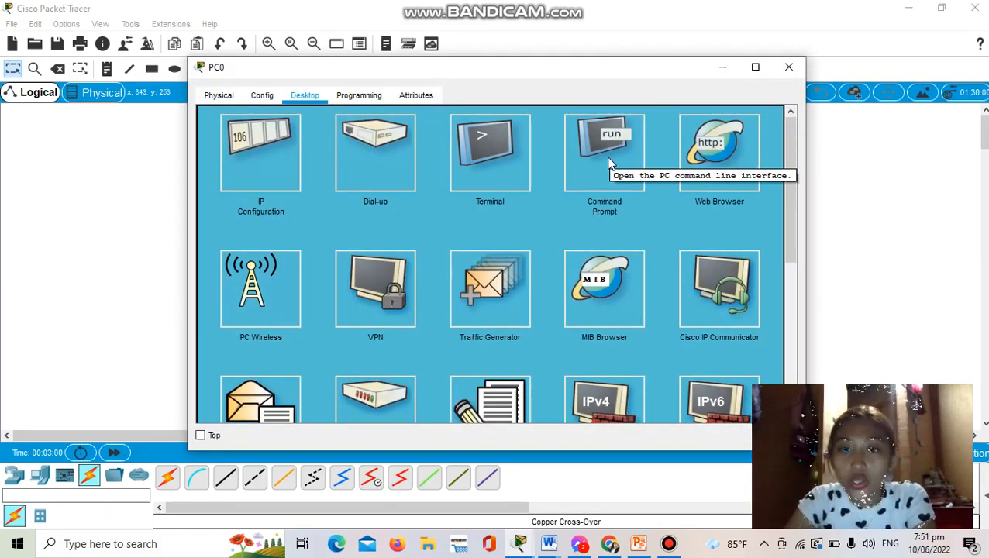
left_click(605, 152)
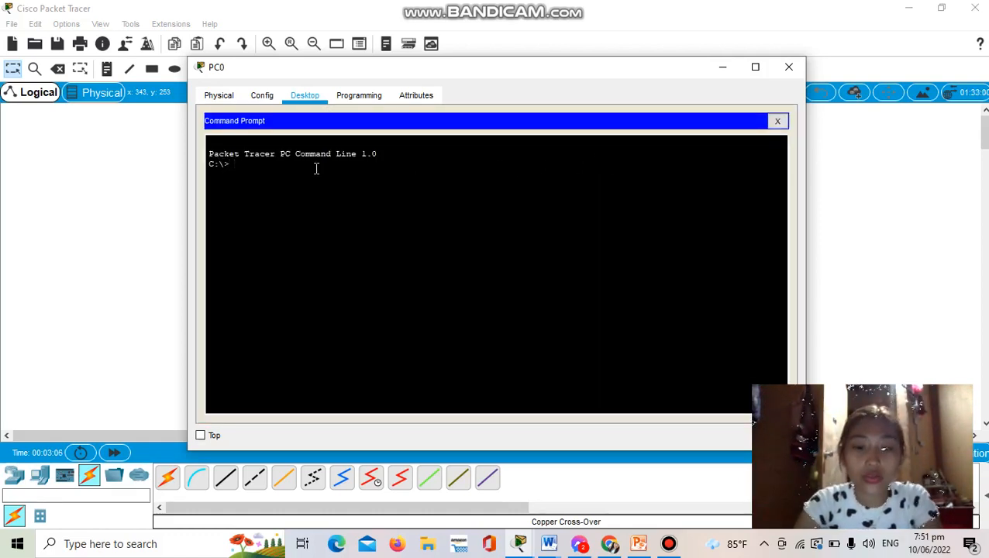
type("pin")
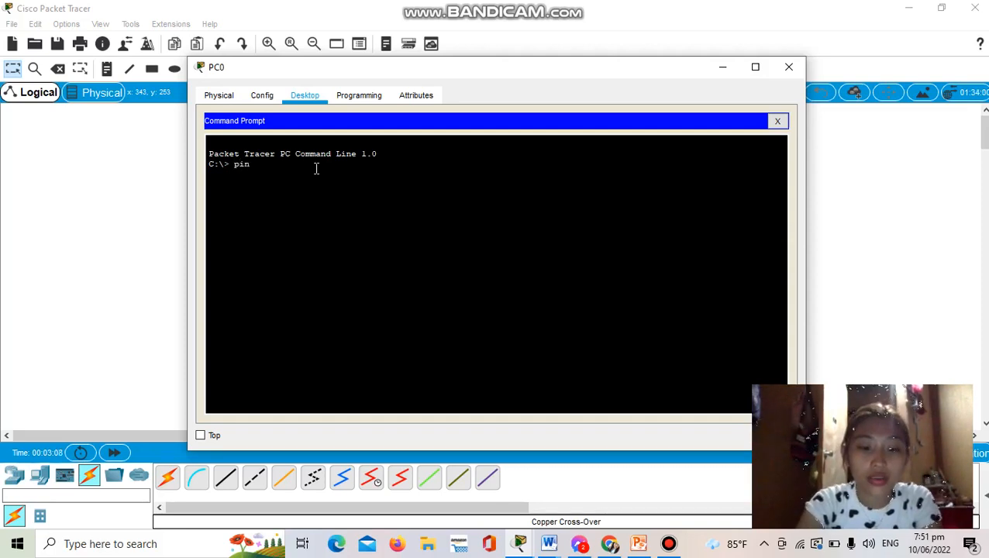
type("g")
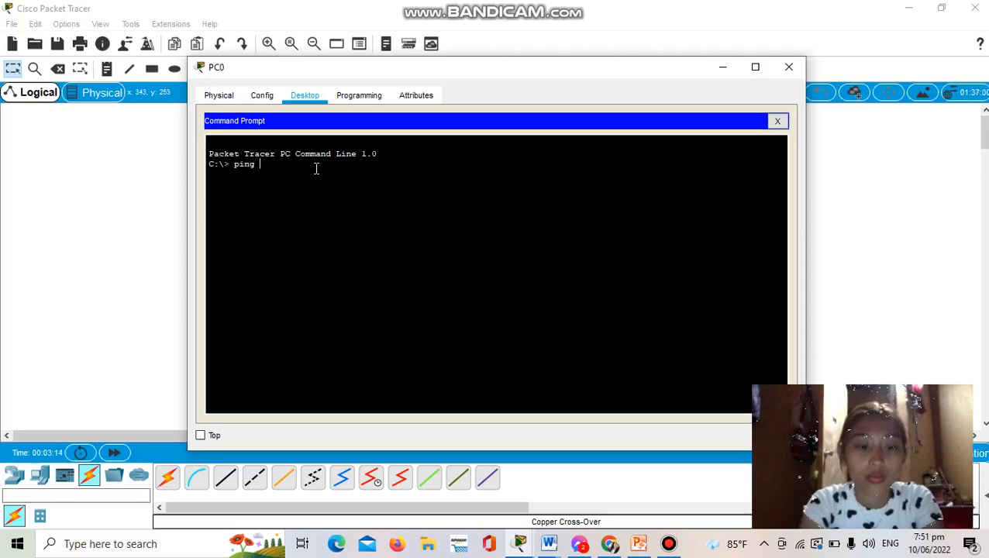
type("192")
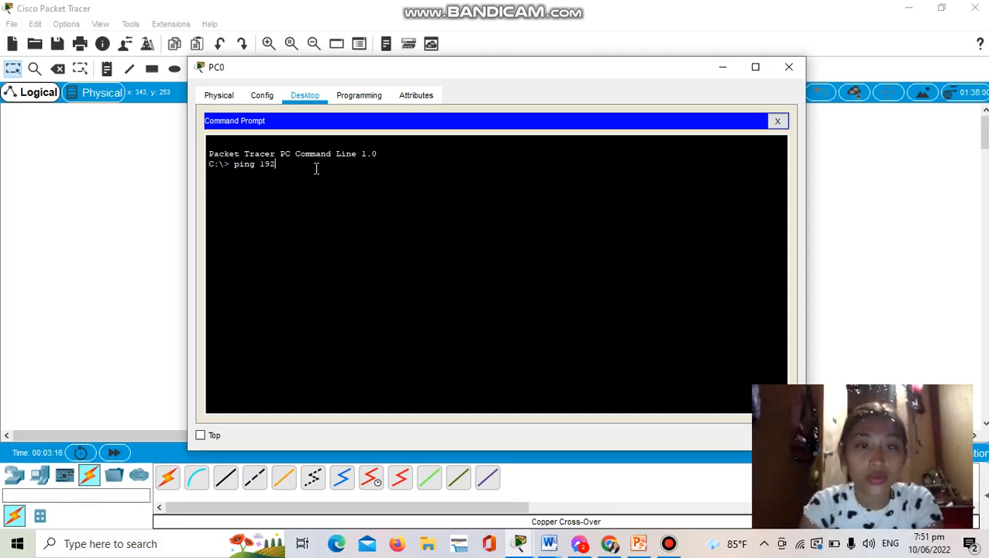
type(".")
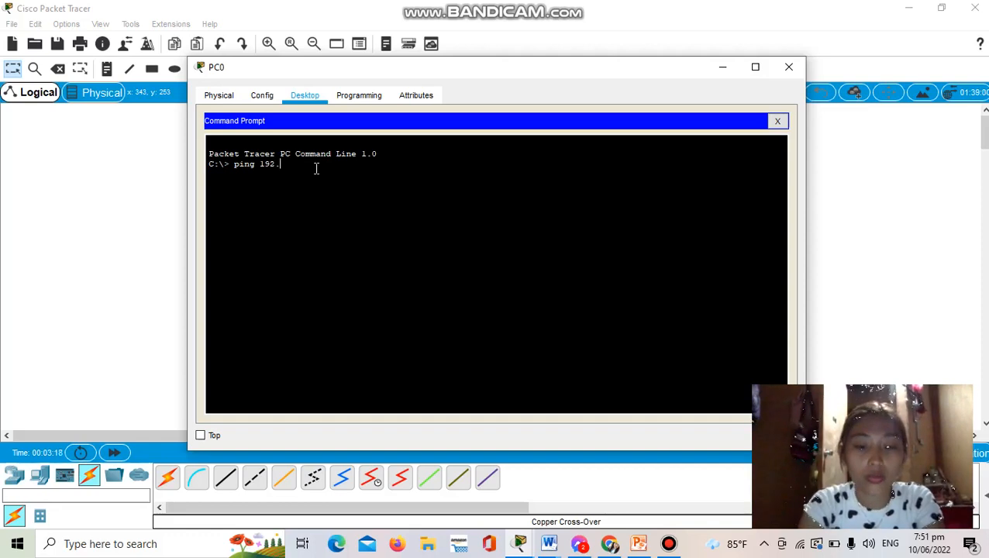
type("1")
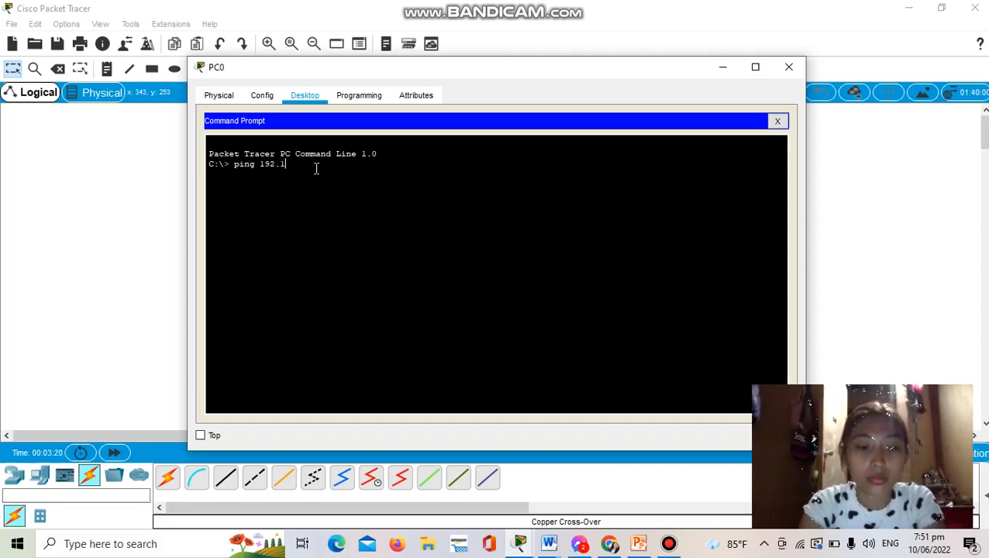
type("68")
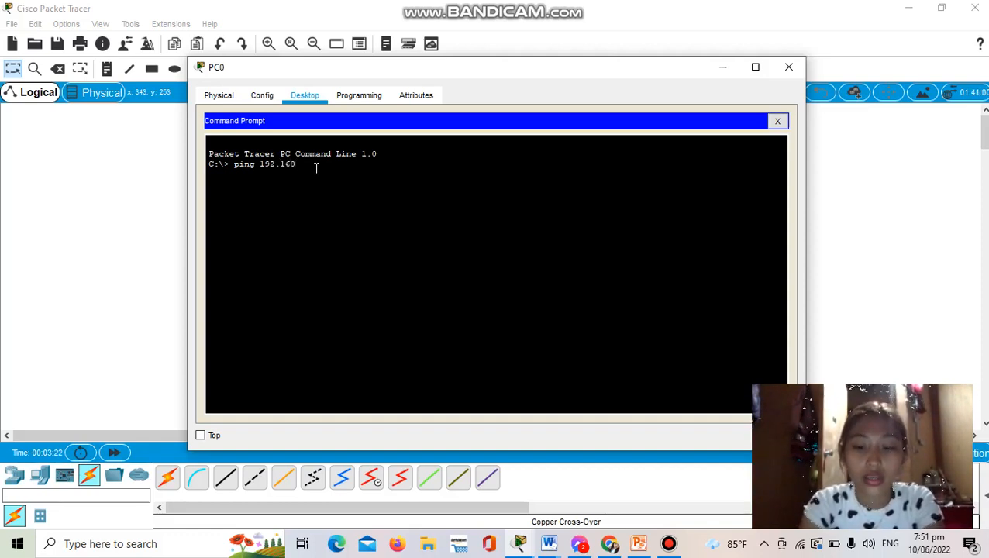
type(".1.1")
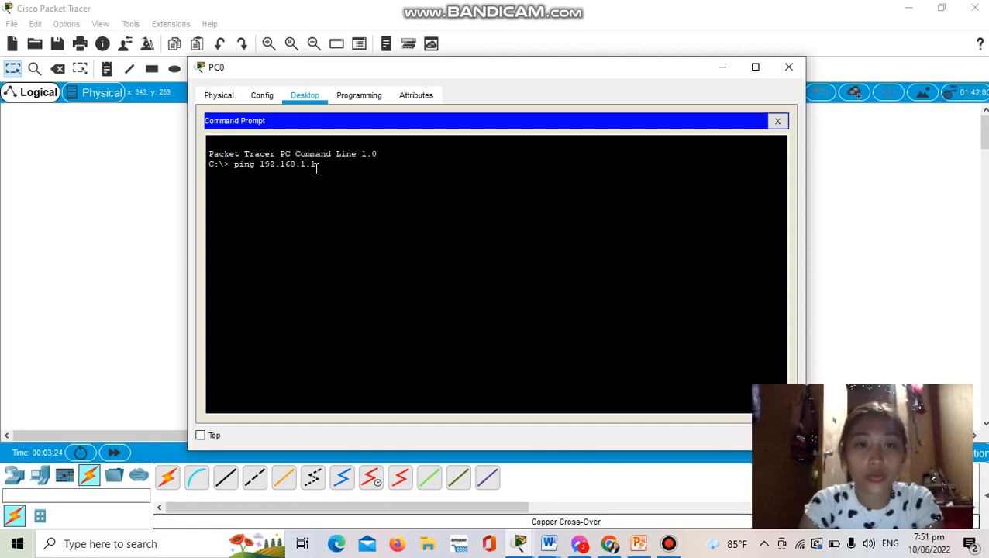
key("Return")
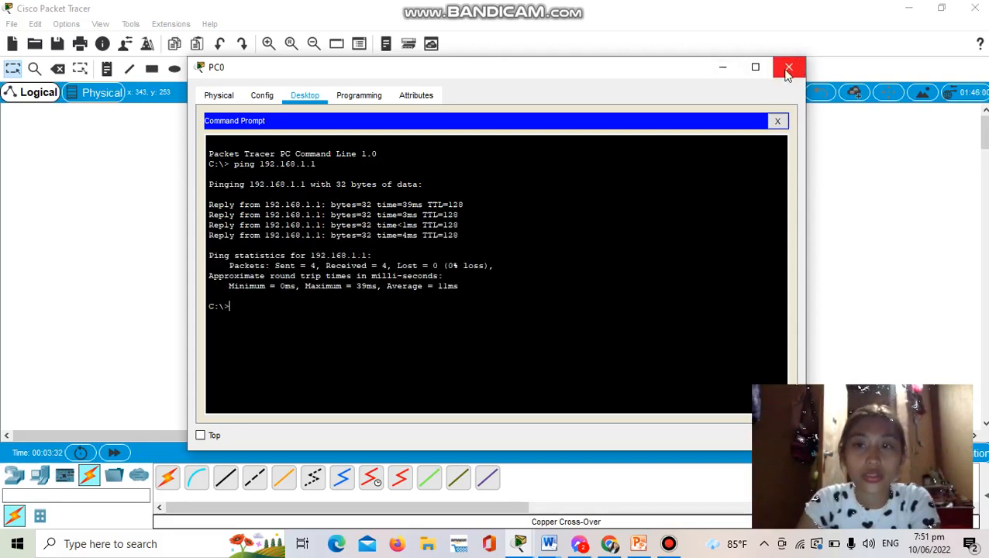
left_click(788, 67)
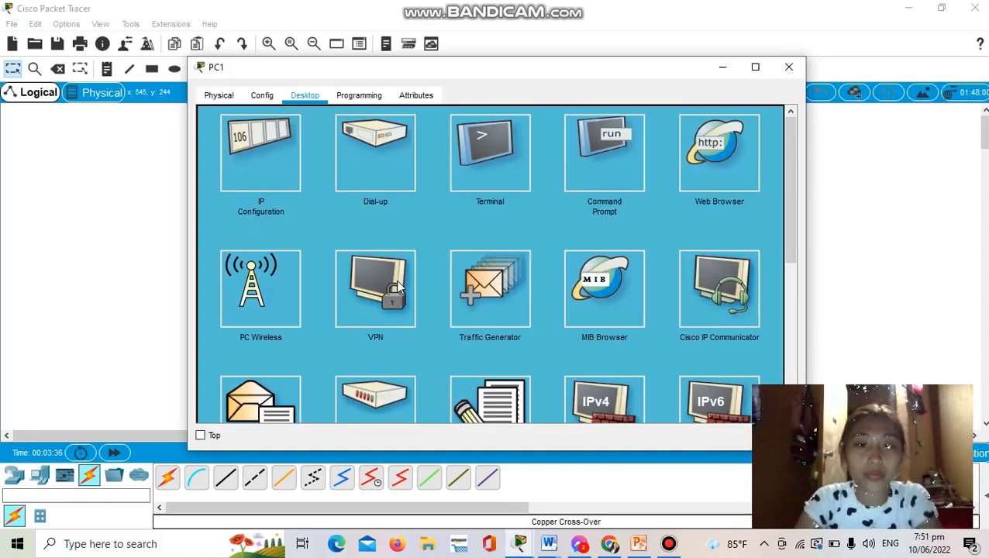
mouse_move(626, 171)
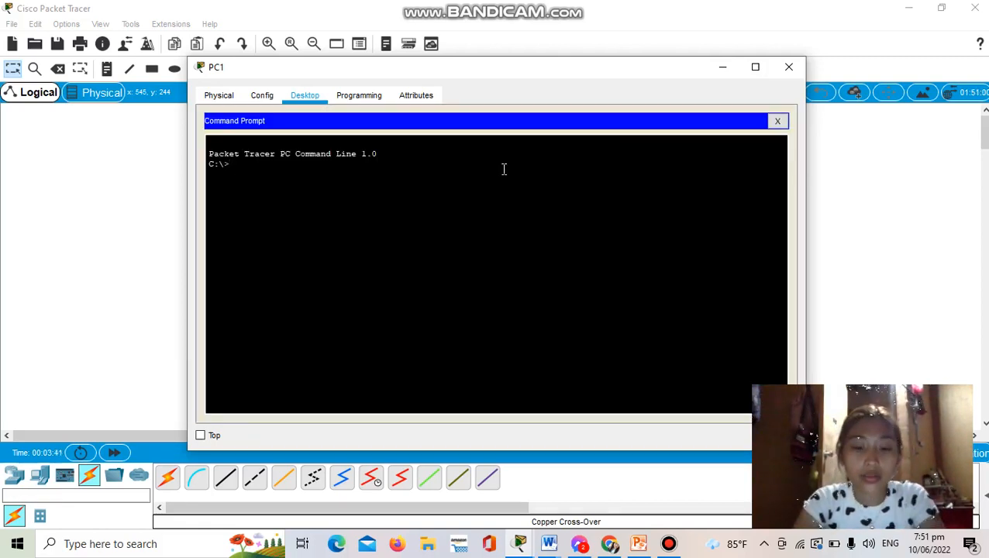
Step: Run ping 192.168.1.2 from PC1's Command Prompt, correcting a mistyped digit
type("piing")
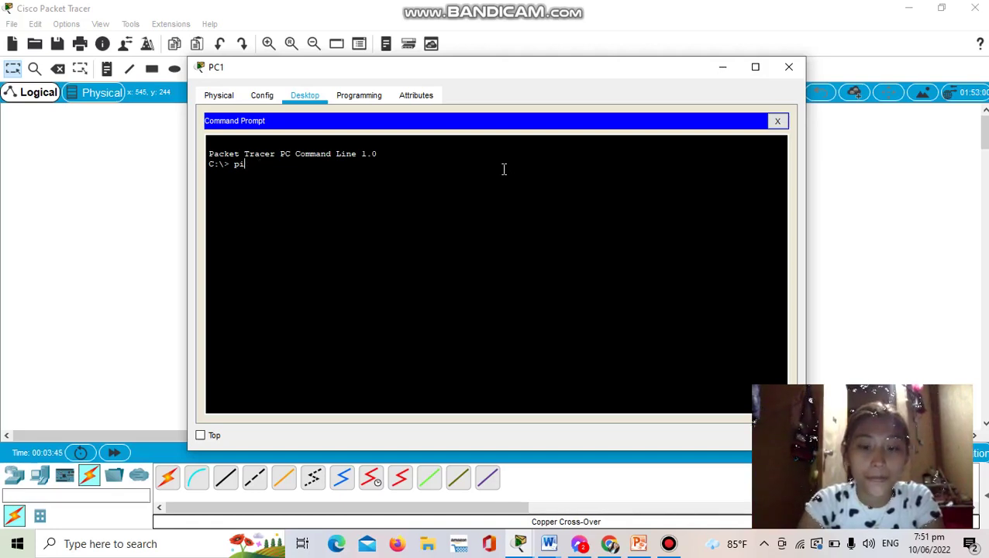
type("ng")
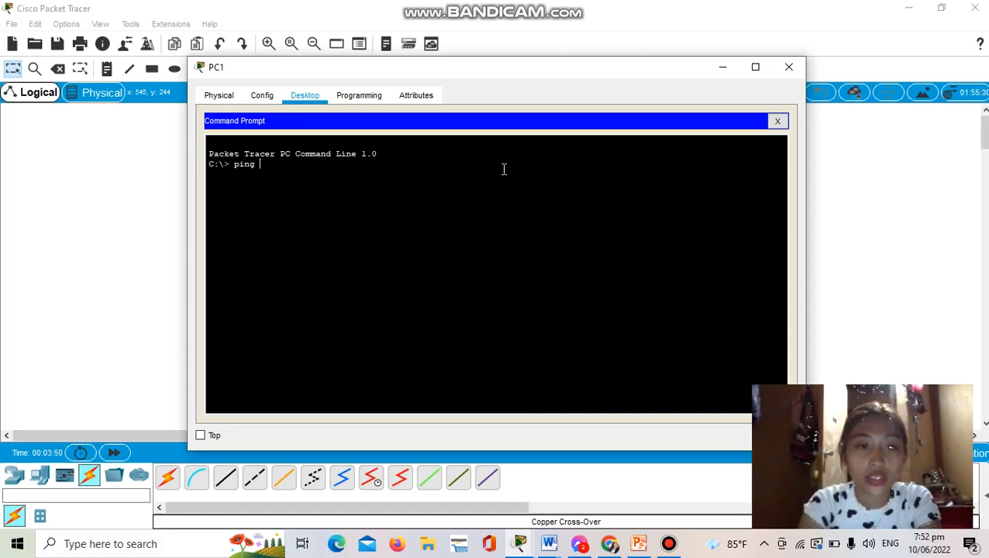
type("12")
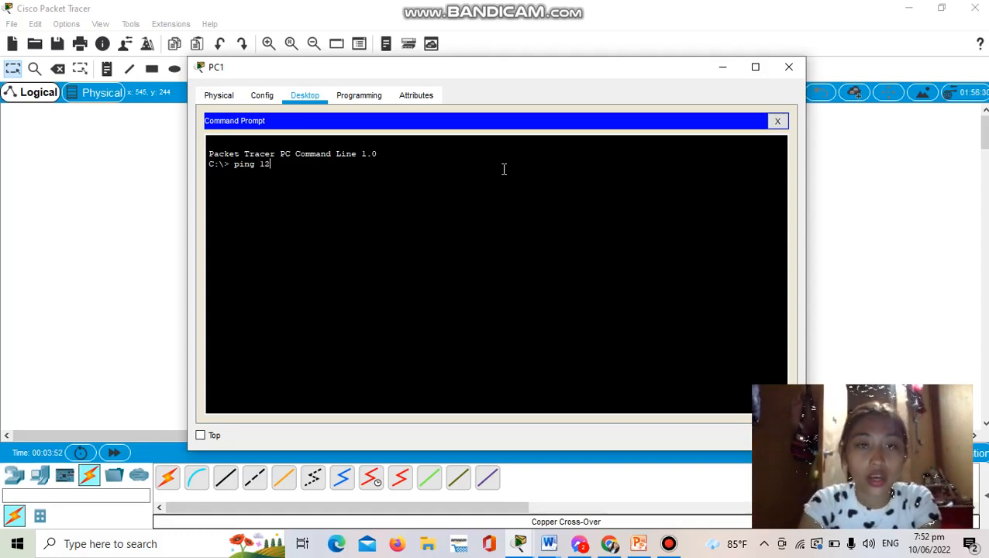
key("Backspace")
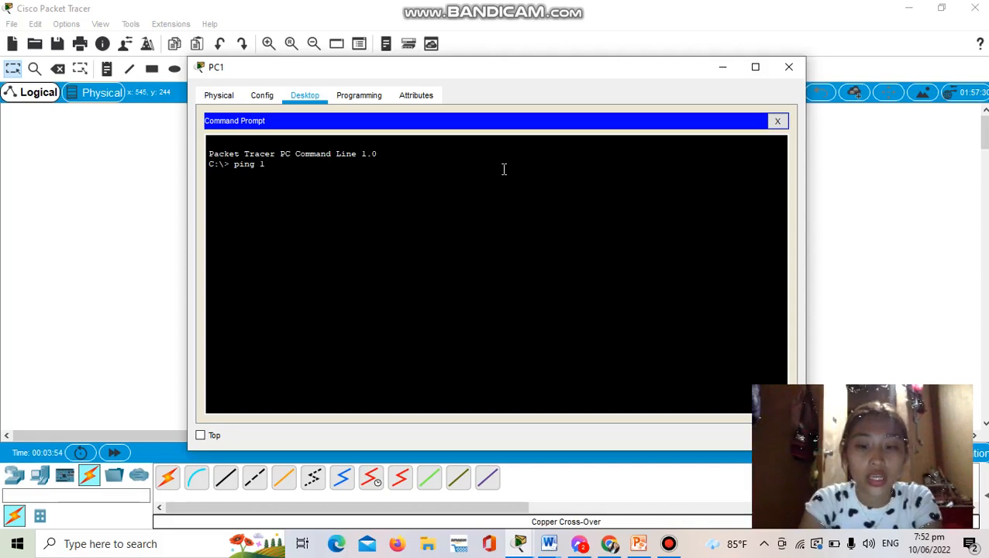
type("92.1")
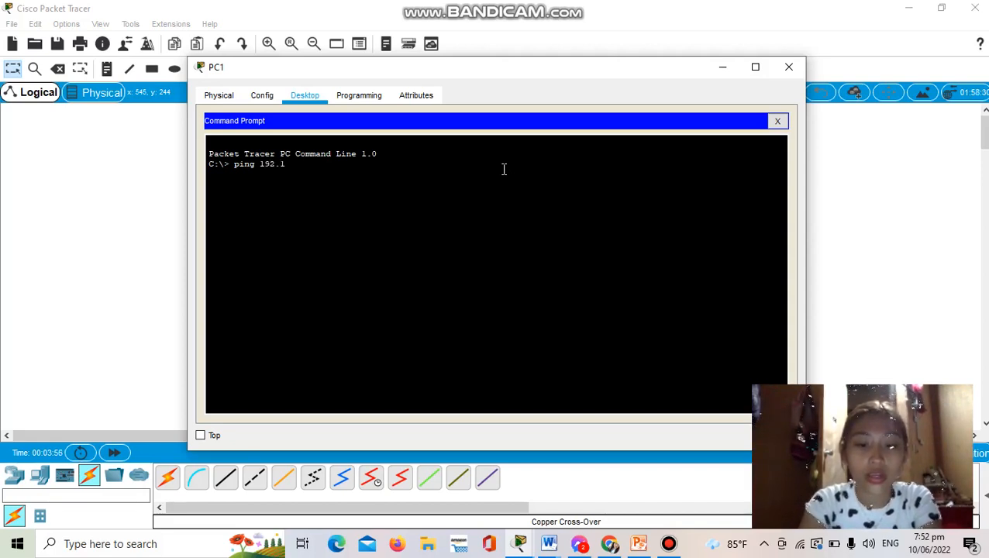
type("68.")
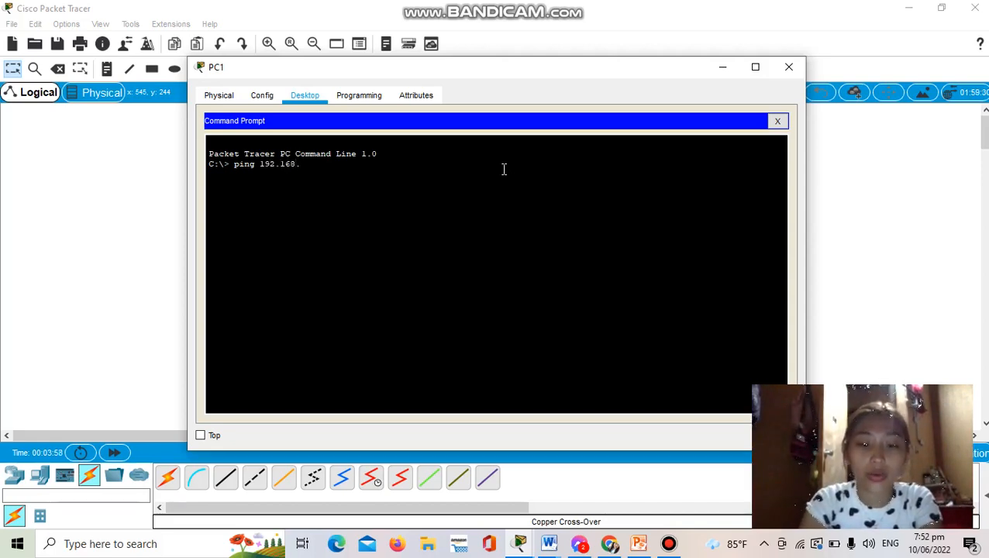
type("1")
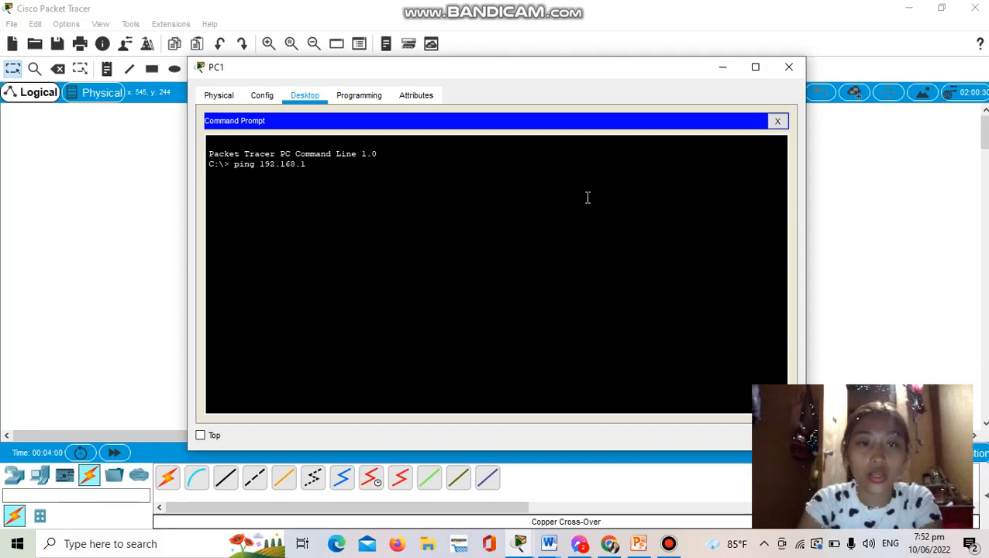
type(".2")
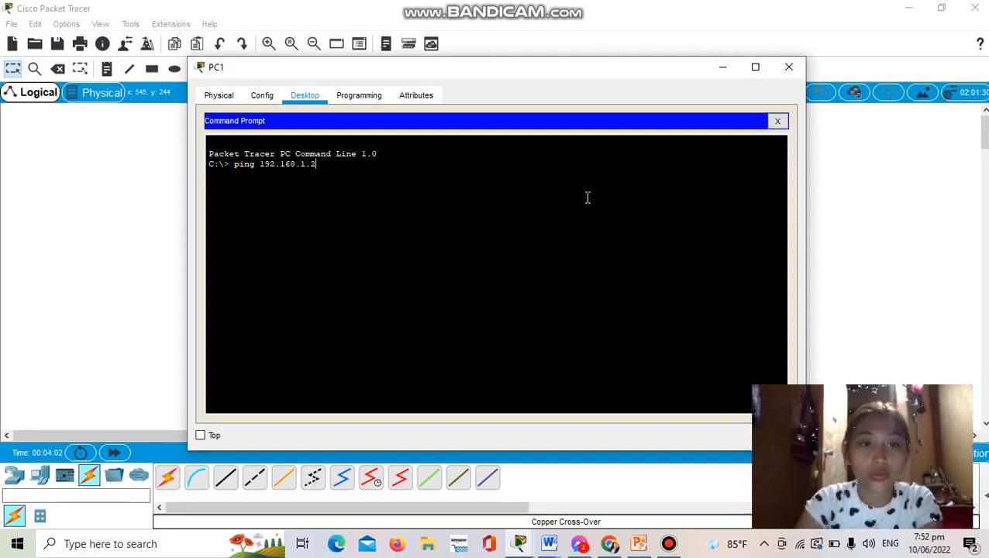
key("Return")
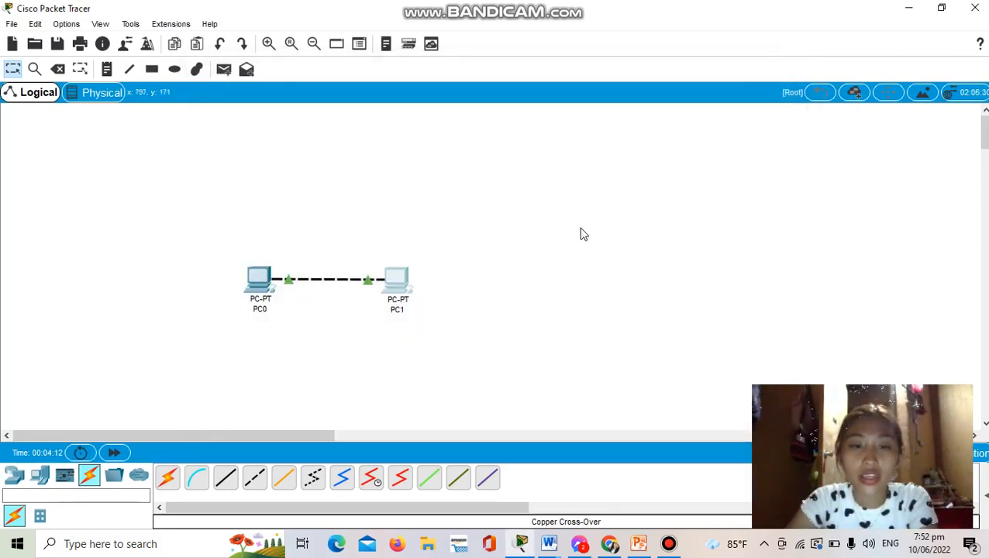
mouse_move(409, 218)
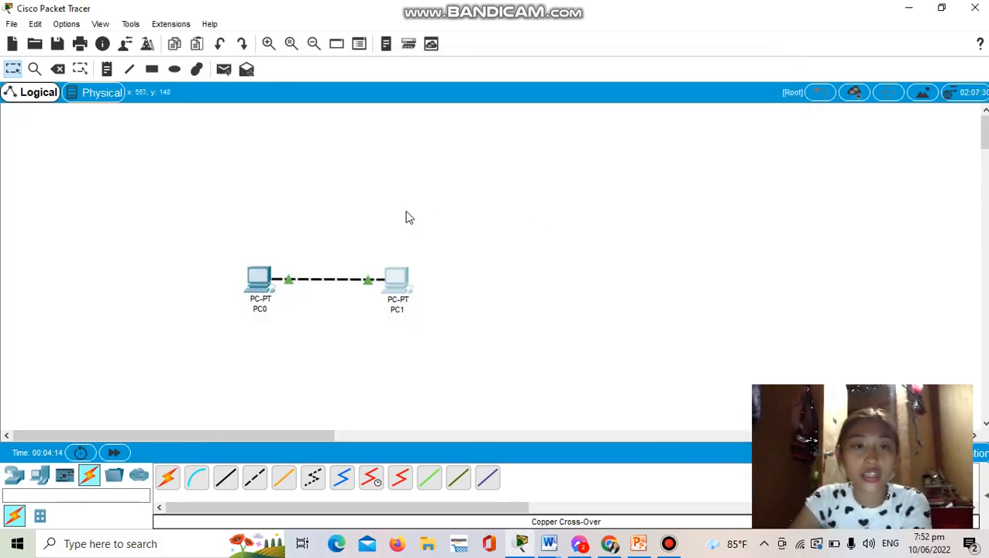